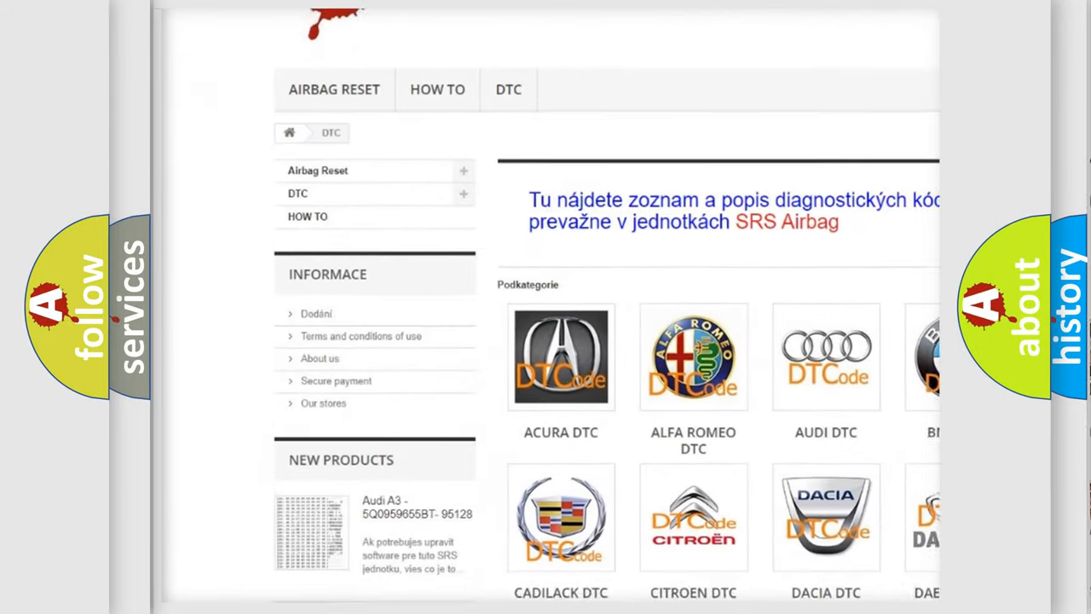
pyautogui.scroll(-3)
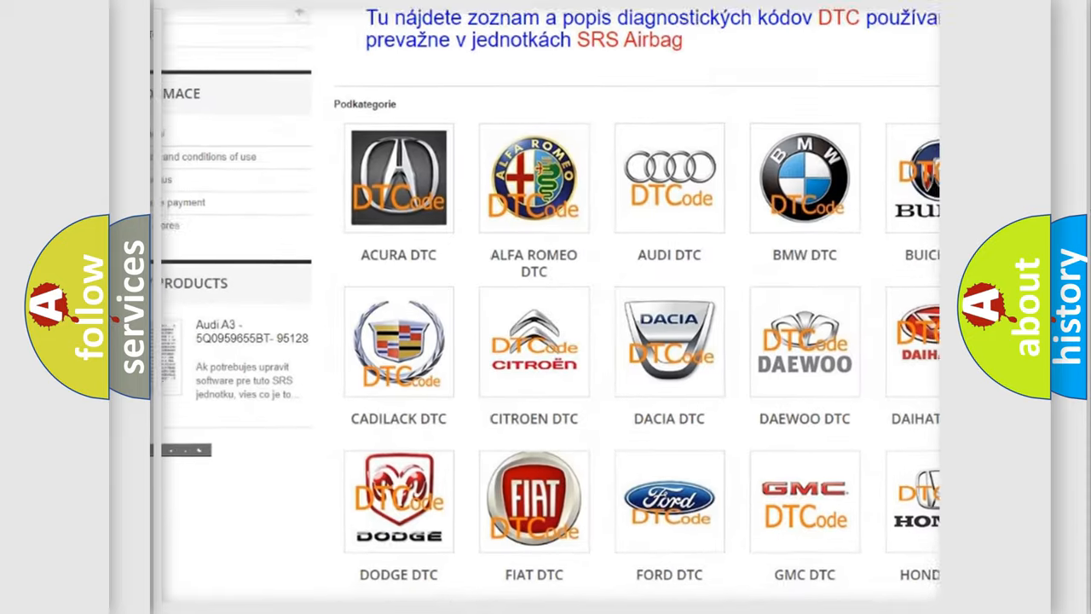
pyautogui.scroll(-3)
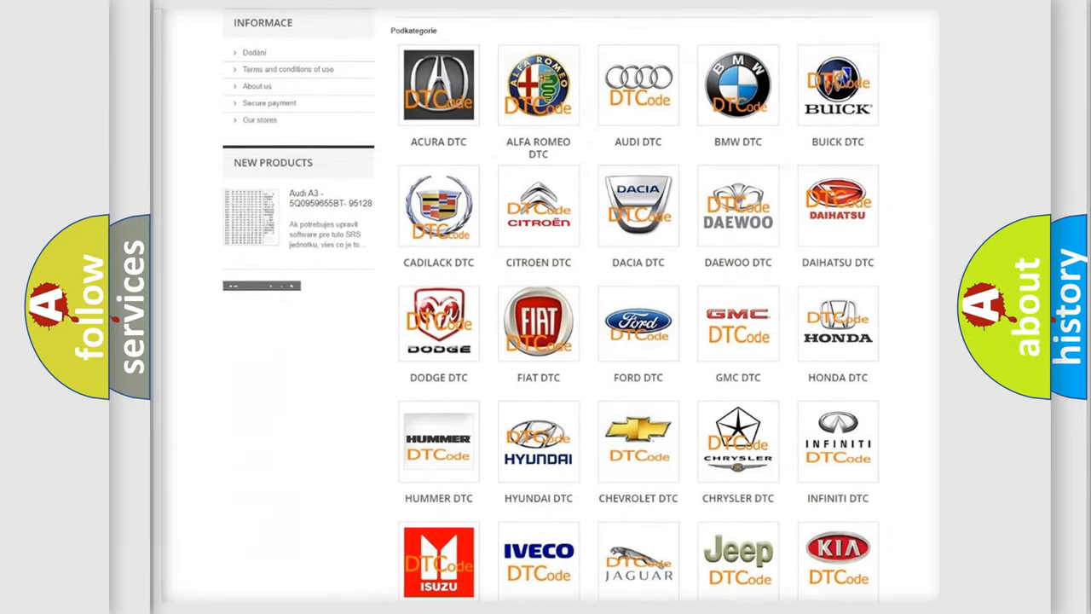
pyautogui.scroll(-3)
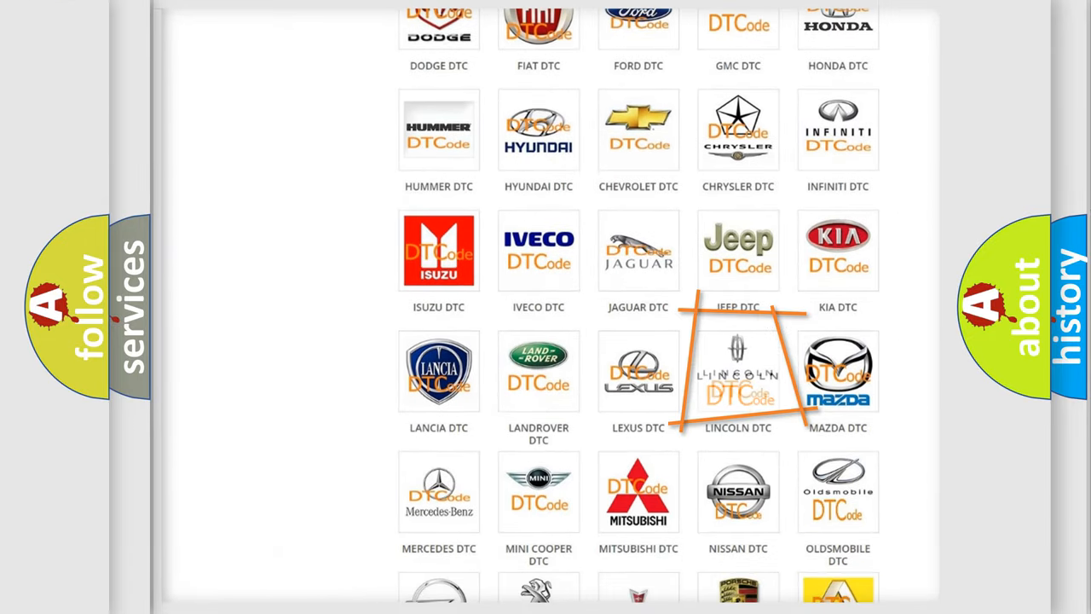